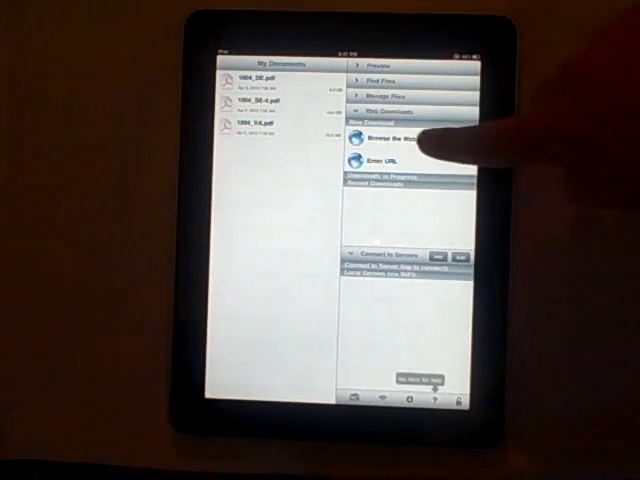
Launch the built-in web browser from the Web Downloads section of the file list
{"action": "left_click", "coordinate": [396, 140]}
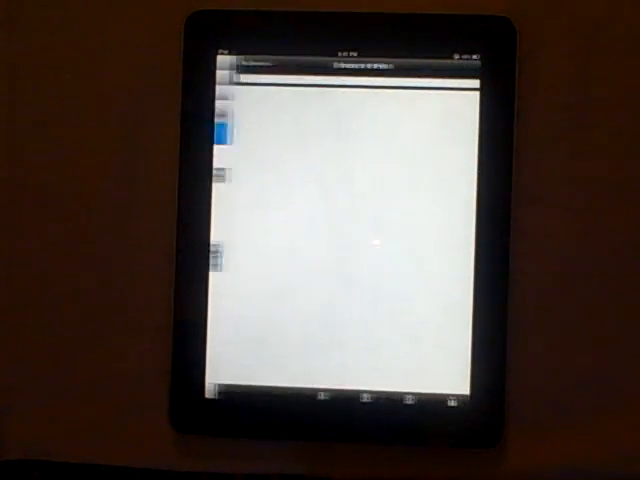
{"action": "left_click", "coordinate": [340, 72]}
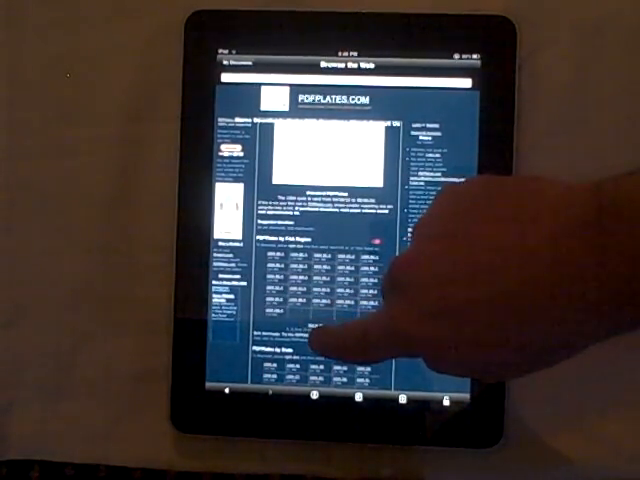
Scroll PDFplates.com down to the 'By State' approach-plate download table
{"action": "scroll", "scroll_direction": "down", "scroll_amount": 3}
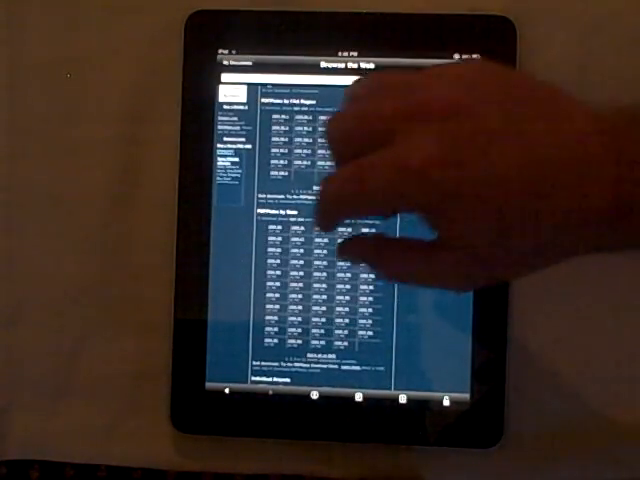
{"action": "scroll", "scroll_direction": "down", "scroll_amount": 3}
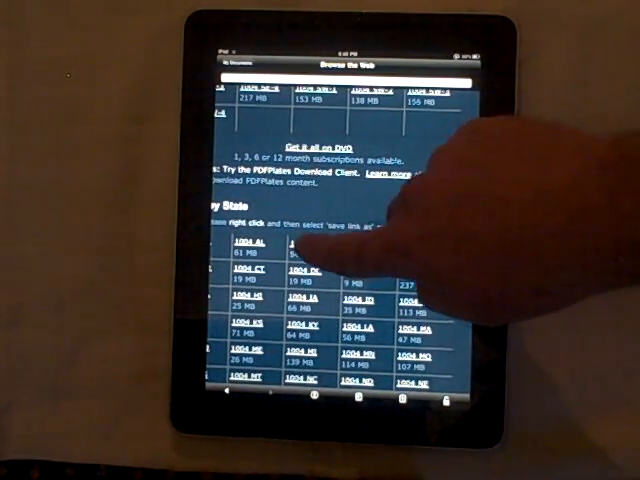
{"action": "left_click", "coordinate": [290, 250]}
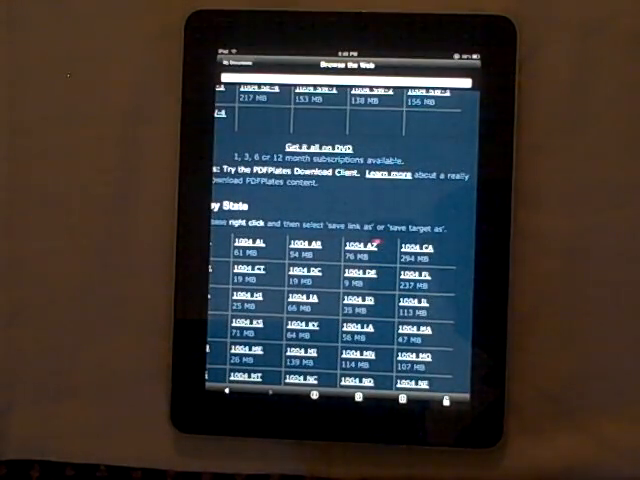
Download a state's approach-plate PDF via 'Download Link Target' on its link and dismiss the notice
{"action": "right_click", "coordinate": [360, 248]}
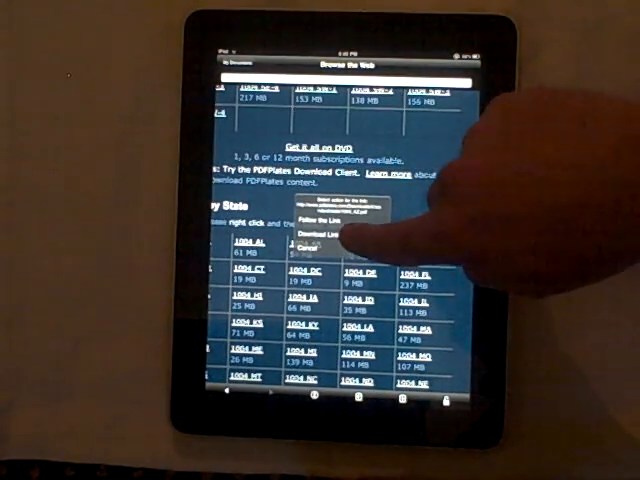
{"action": "left_click", "coordinate": [314, 232]}
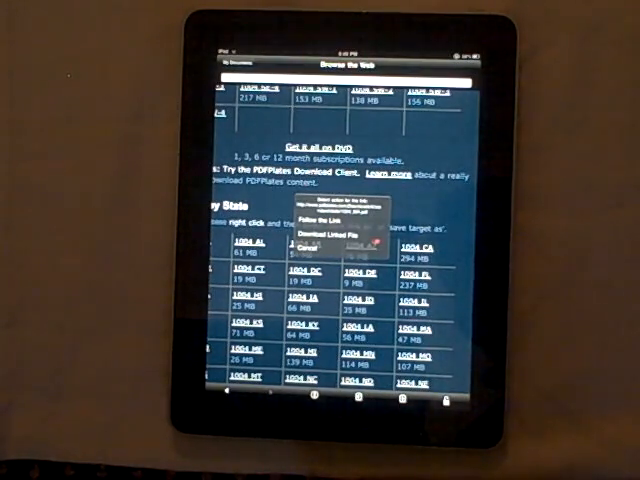
{"action": "left_click", "coordinate": [336, 230]}
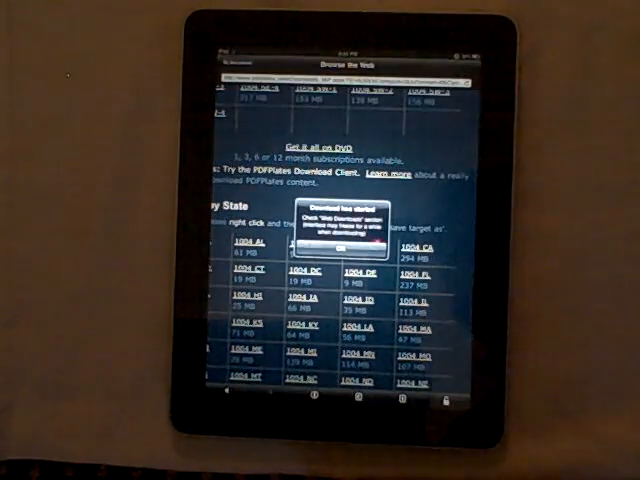